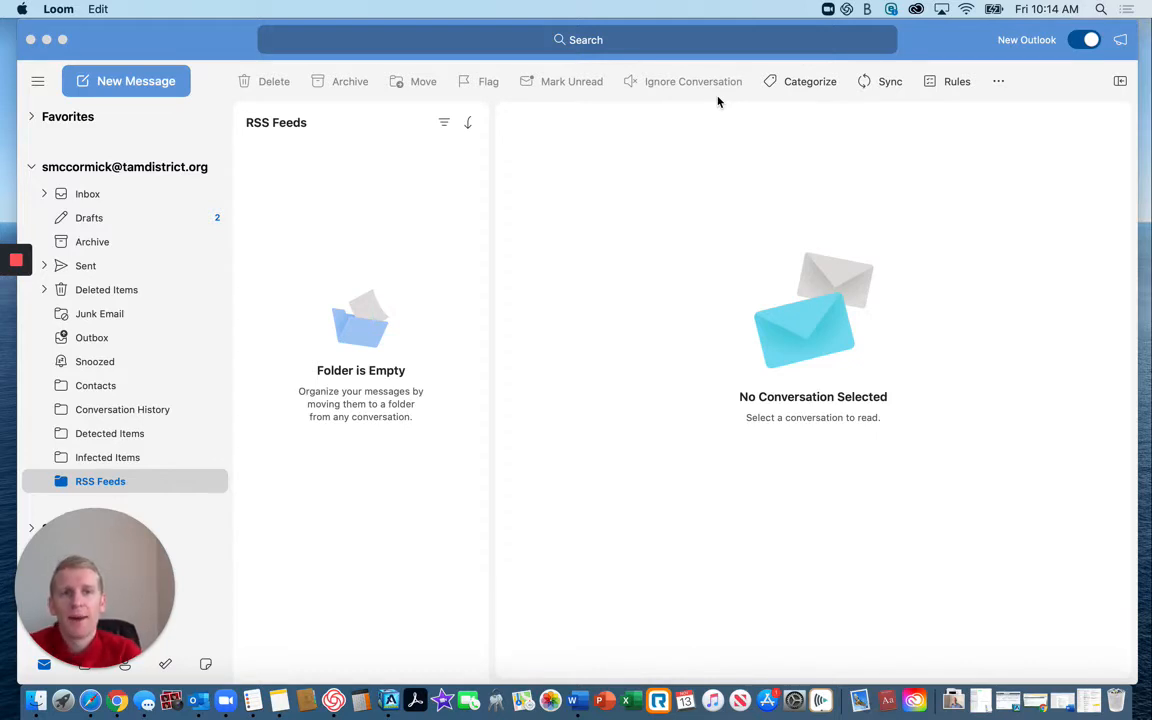
{"action": "mouse_move", "coordinate": [1000, 40]}
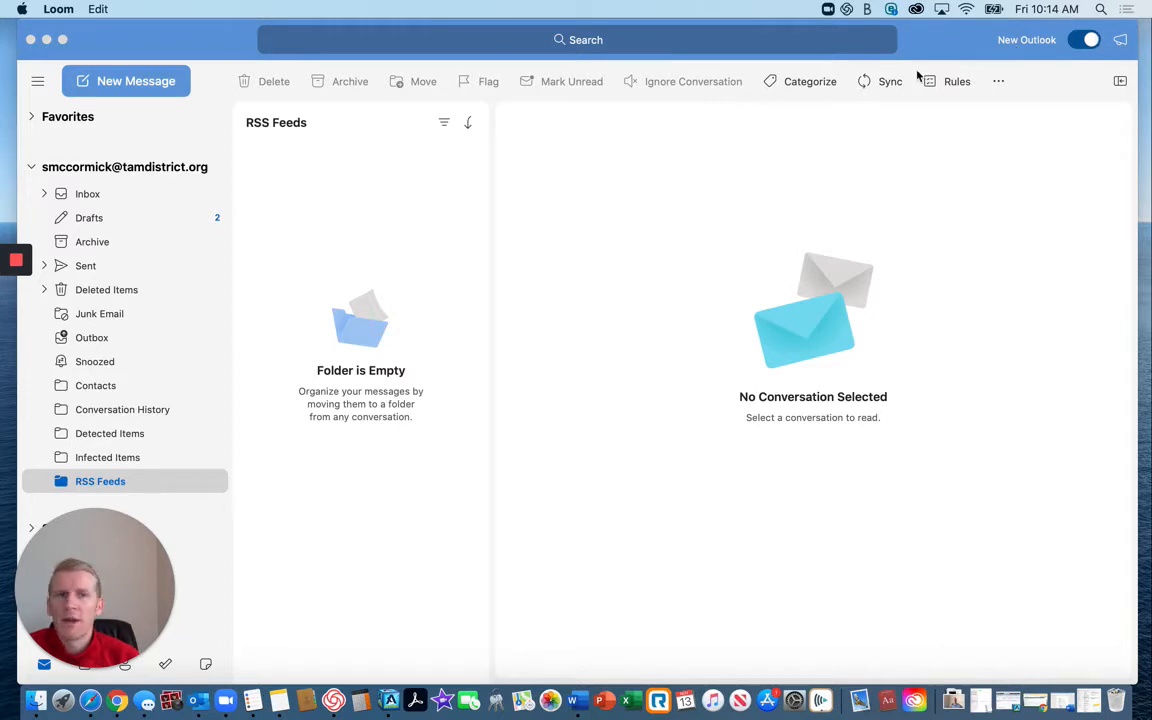
{"action": "mouse_move", "coordinate": [612, 190]}
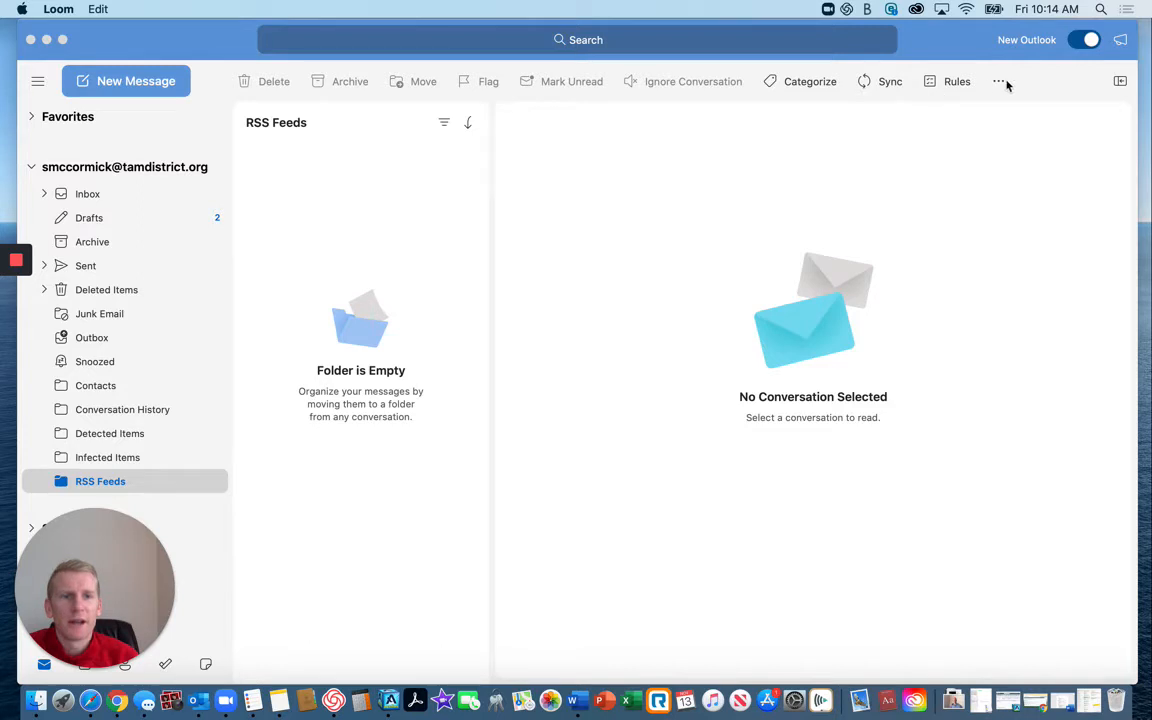
Customize the toolbar so the Rules command is available on it
{"action": "left_click", "coordinate": [996, 80]}
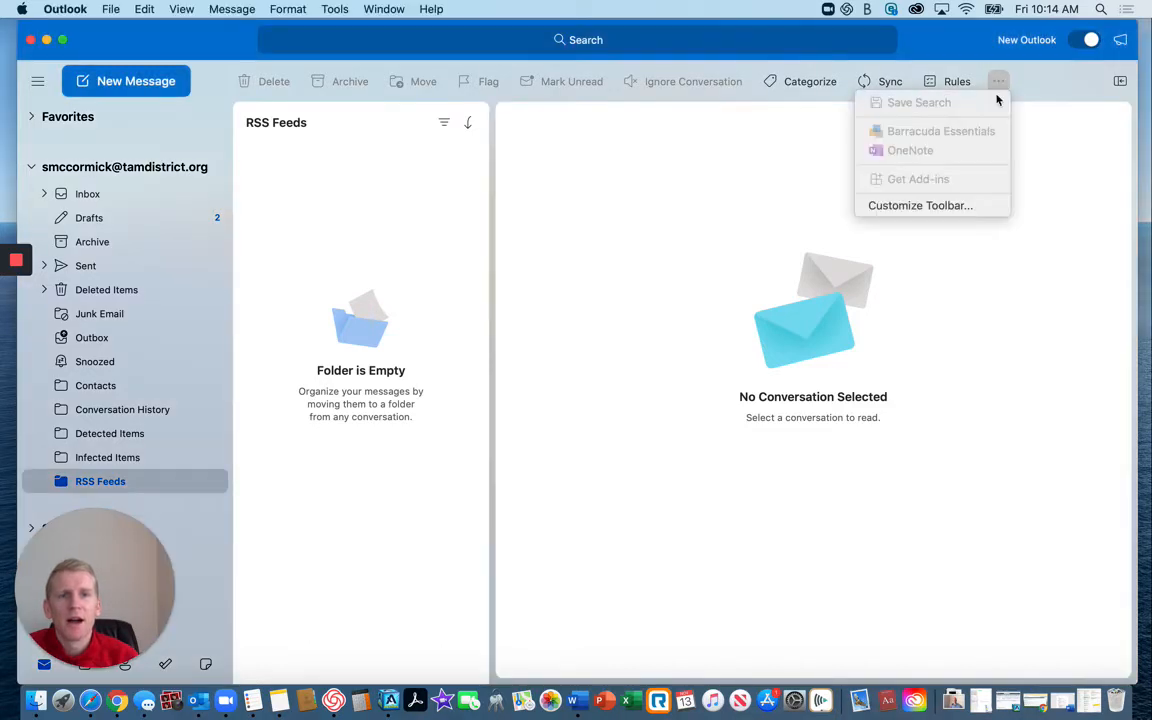
{"action": "left_click", "coordinate": [920, 204]}
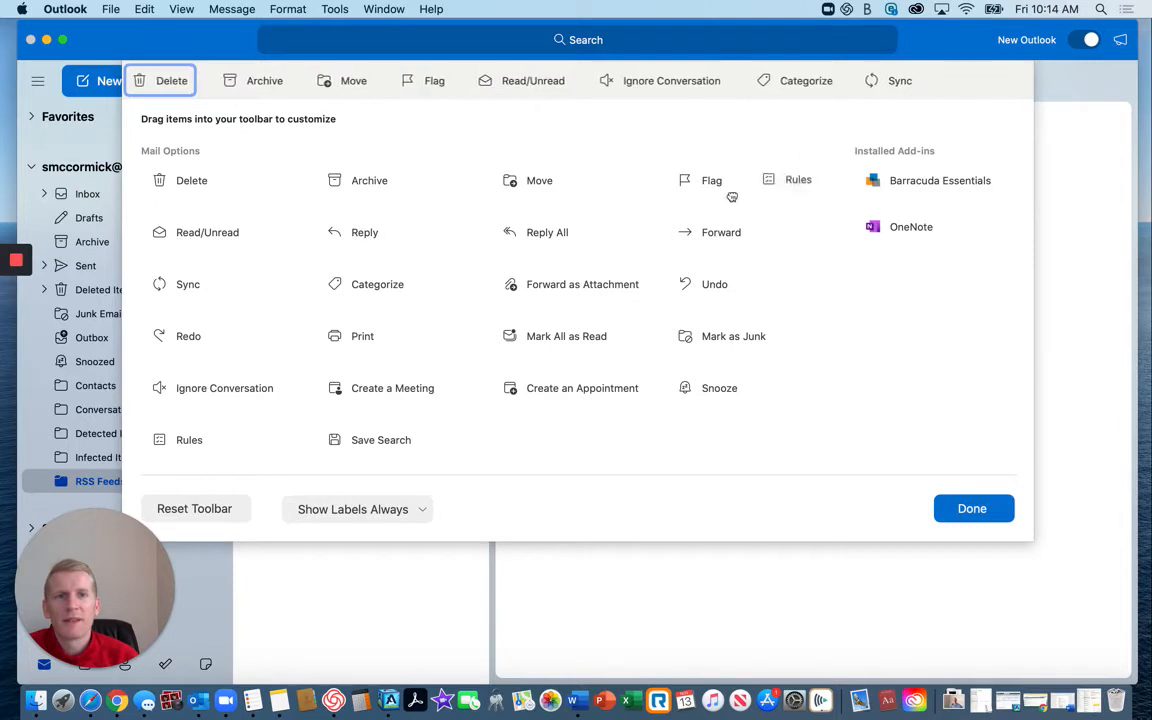
{"action": "mouse_move", "coordinate": [170, 444]}
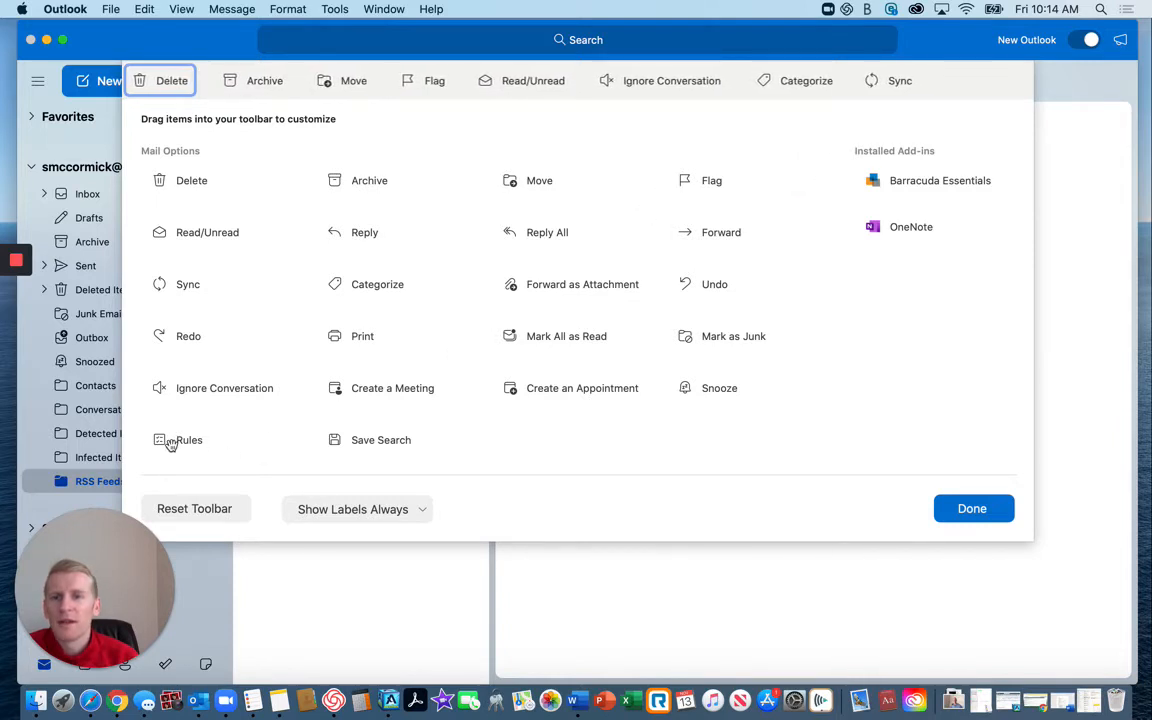
{"action": "left_click_drag", "start_coordinate": [188, 440], "coordinate": [984, 80]}
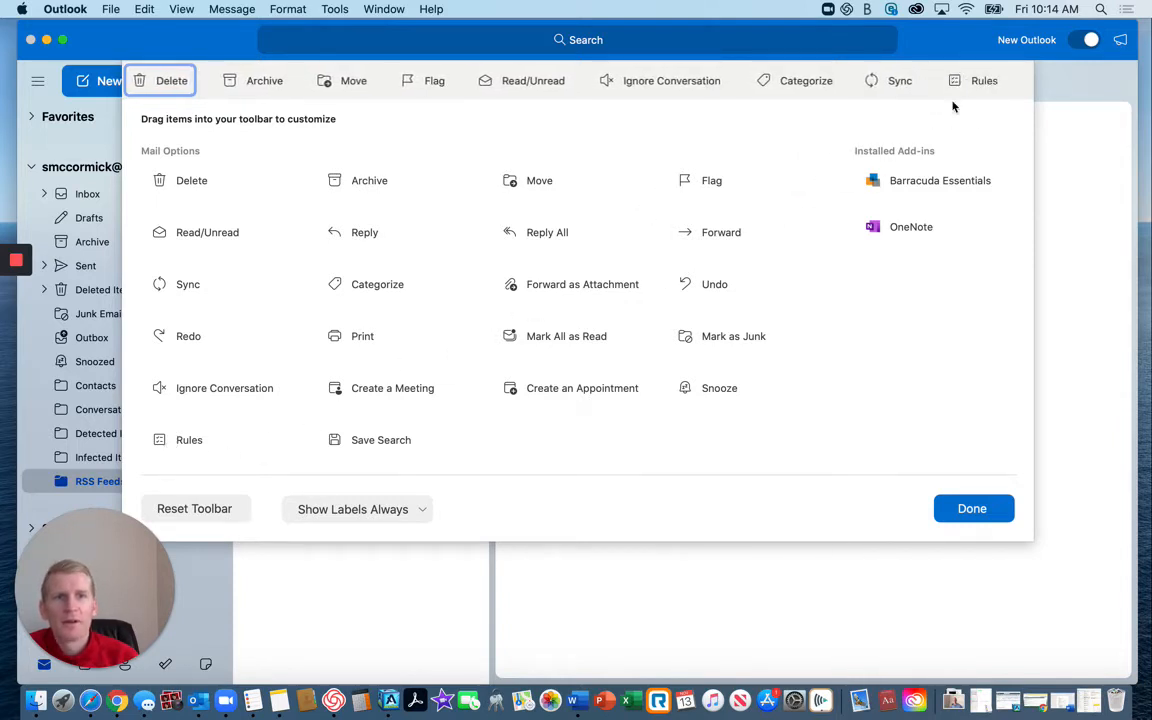
{"action": "mouse_move", "coordinate": [972, 508]}
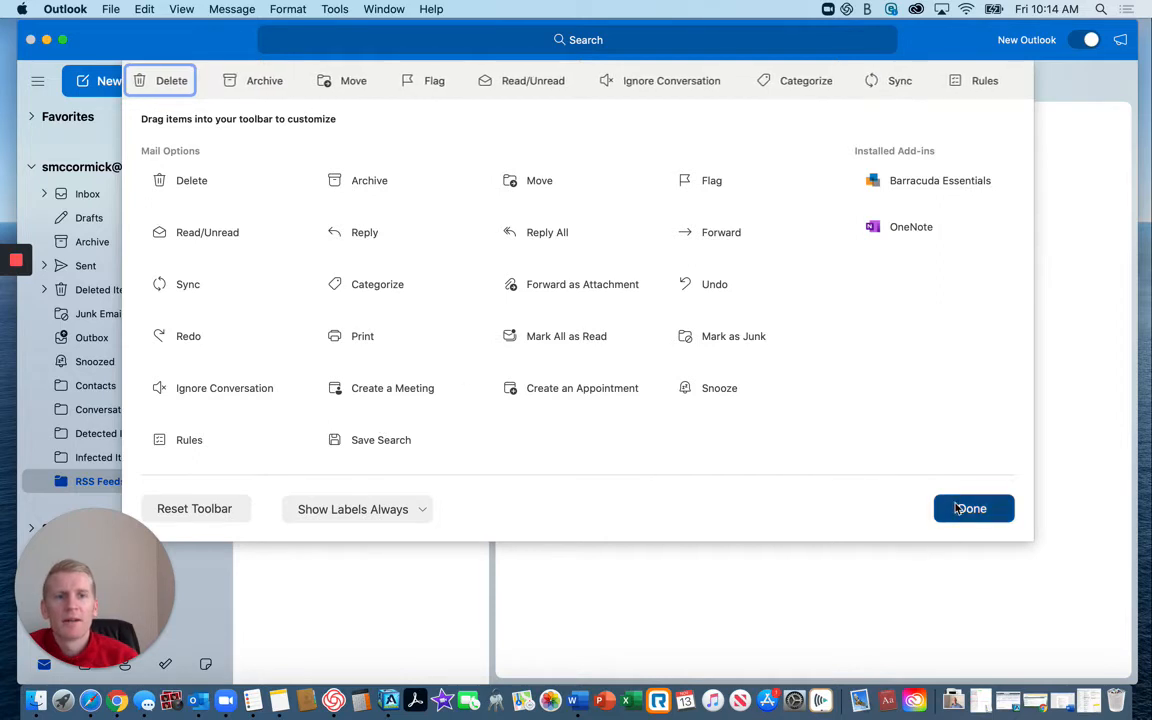
{"action": "left_click", "coordinate": [970, 508]}
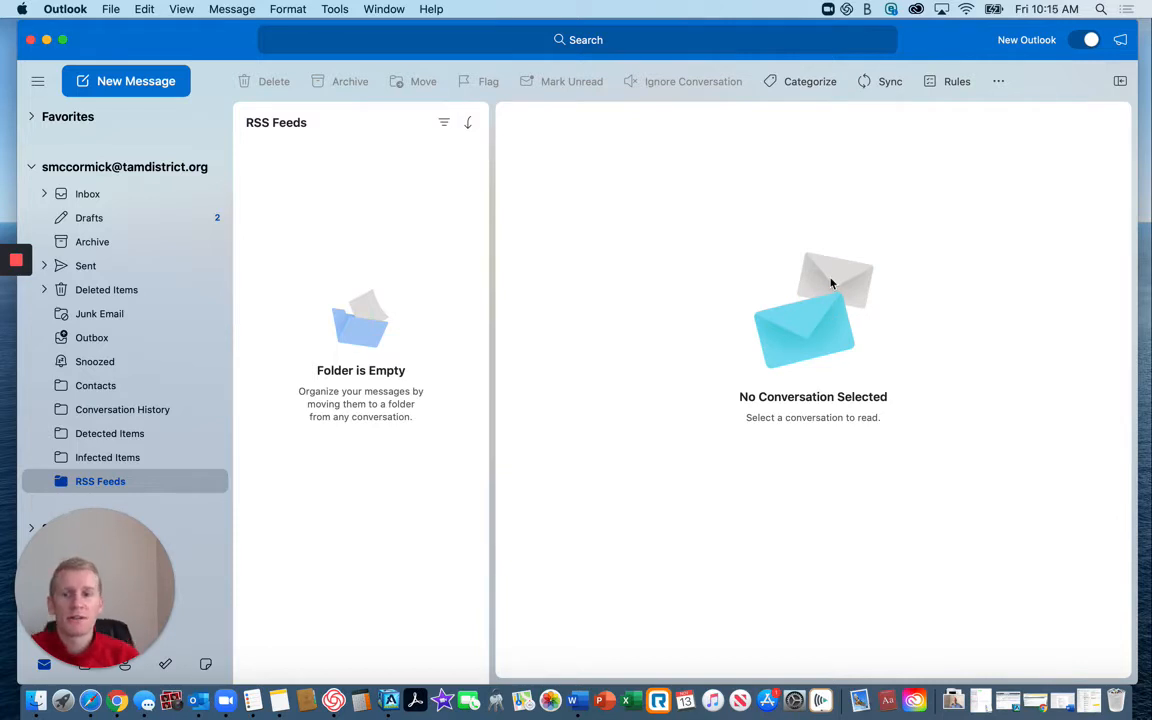
{"action": "mouse_move", "coordinate": [866, 206]}
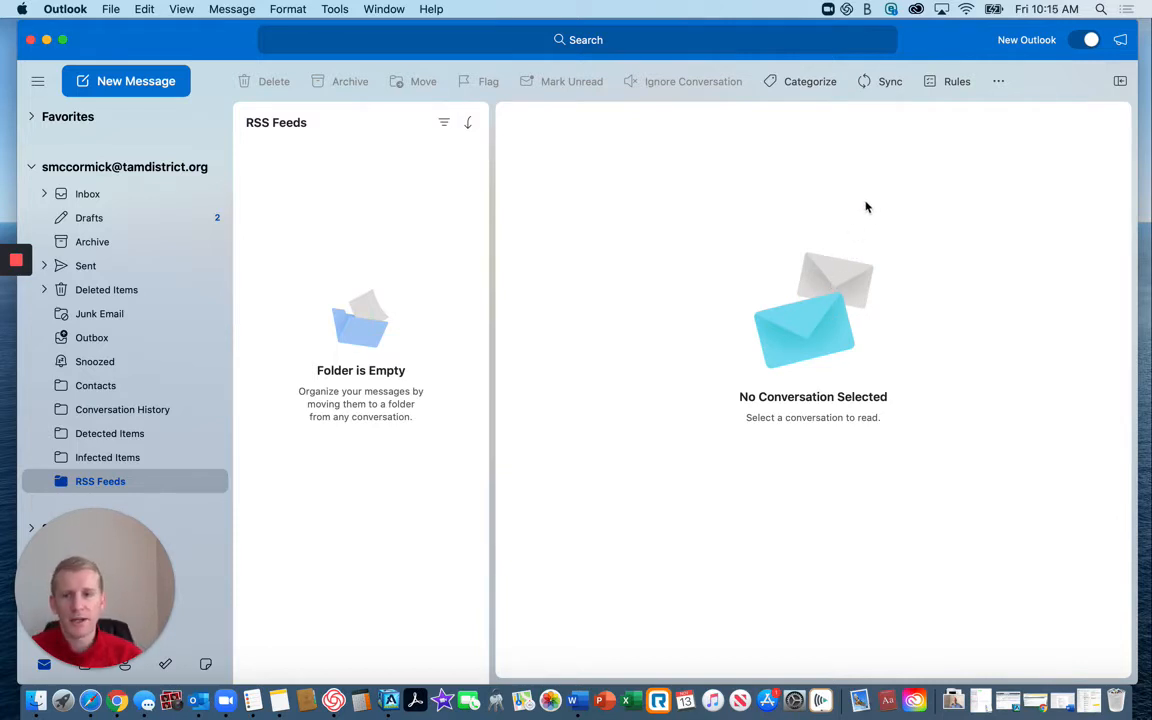
Create a new mail rule and name it 'IEP / Special Ed'
{"action": "left_click", "coordinate": [956, 80]}
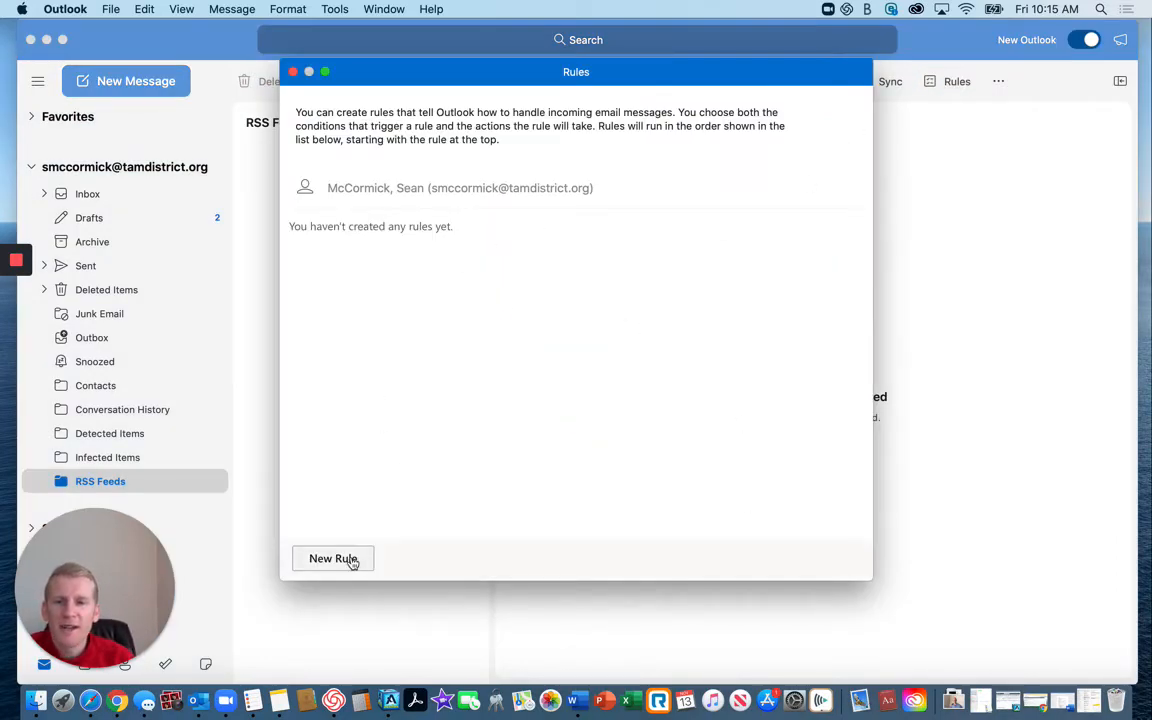
{"action": "left_click", "coordinate": [332, 558]}
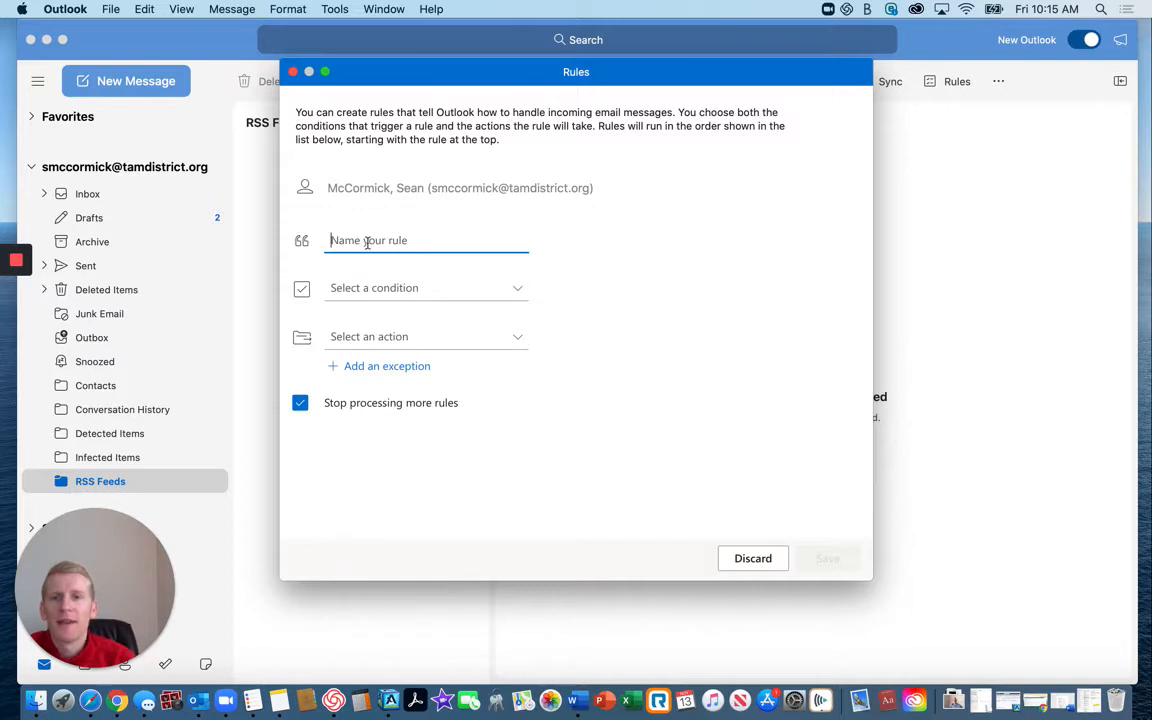
{"action": "type", "text": "l"}
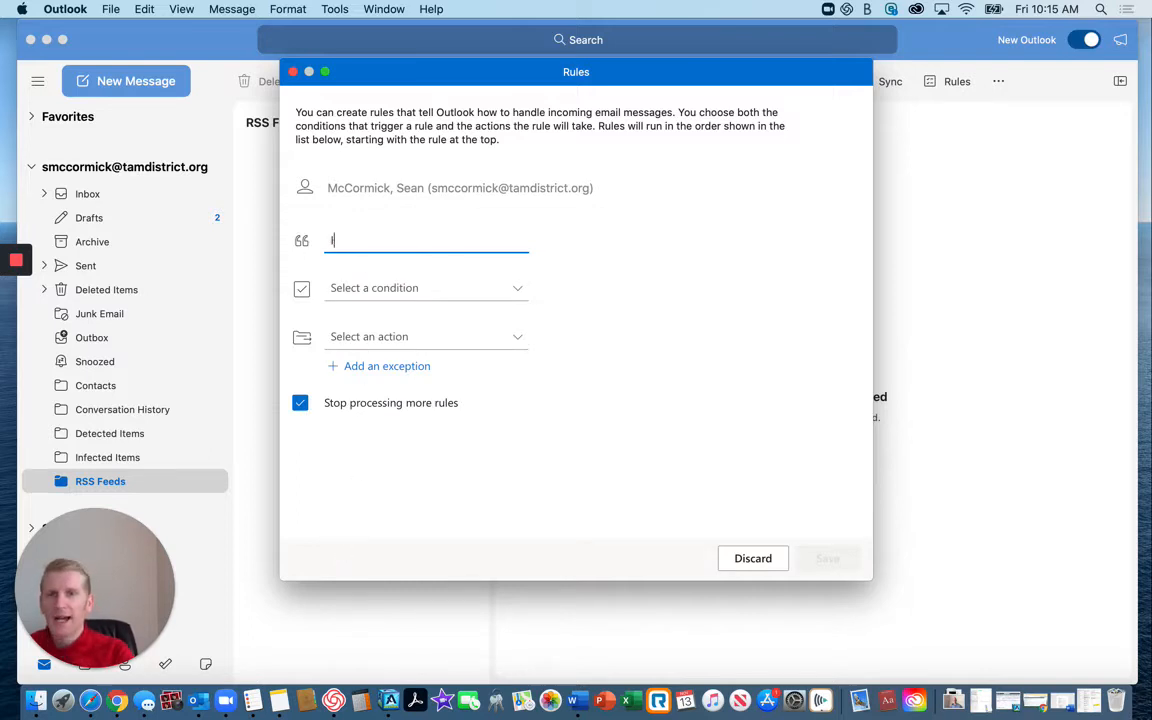
{"action": "type", "text": "EP / Special E"}
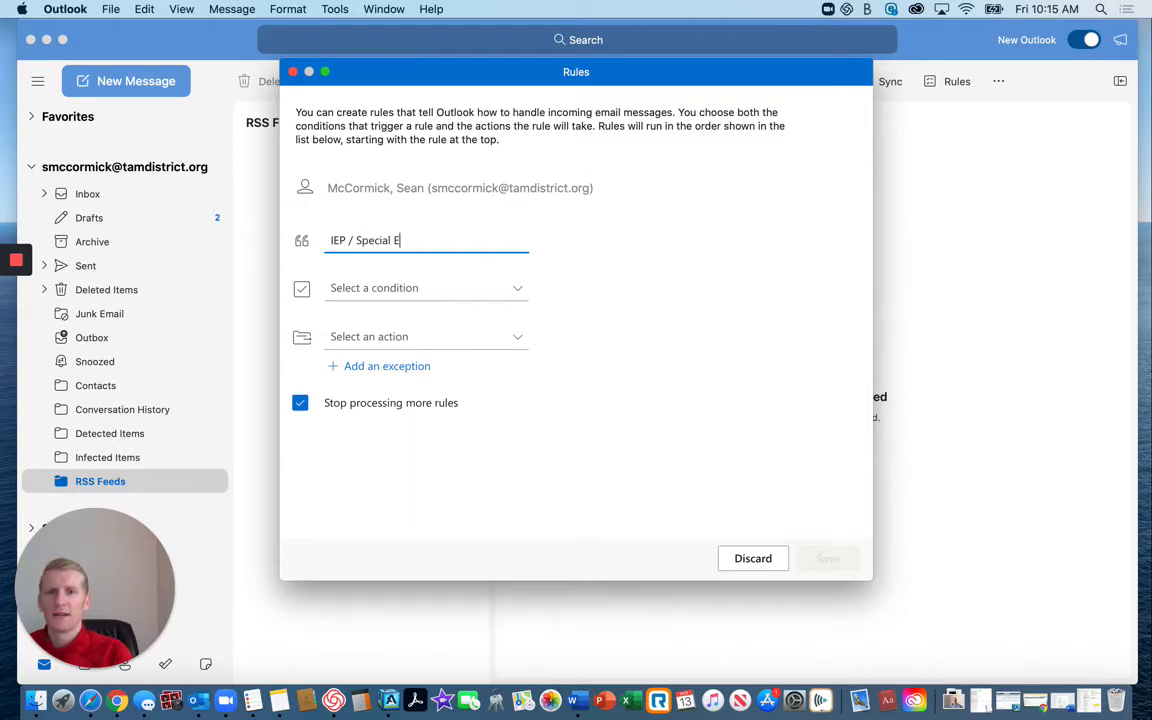
{"action": "type", "text": "d"}
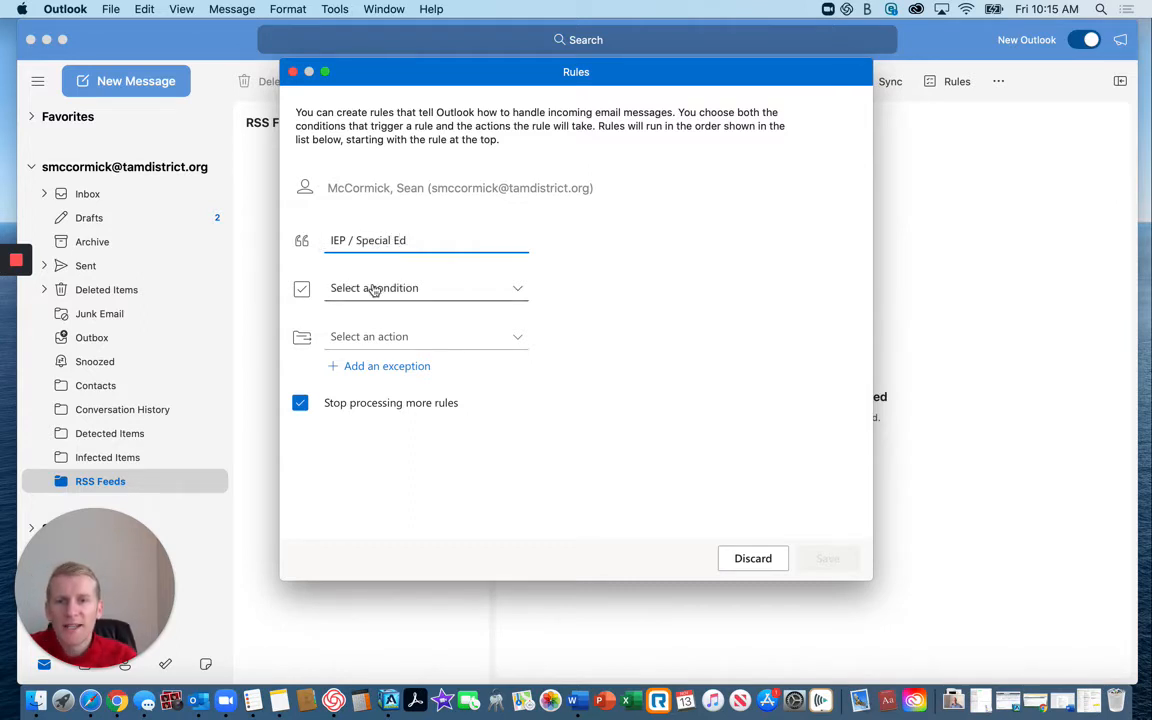
Set the rule condition to From the _DHS Special Ed Certificated group
{"action": "left_click", "coordinate": [428, 288]}
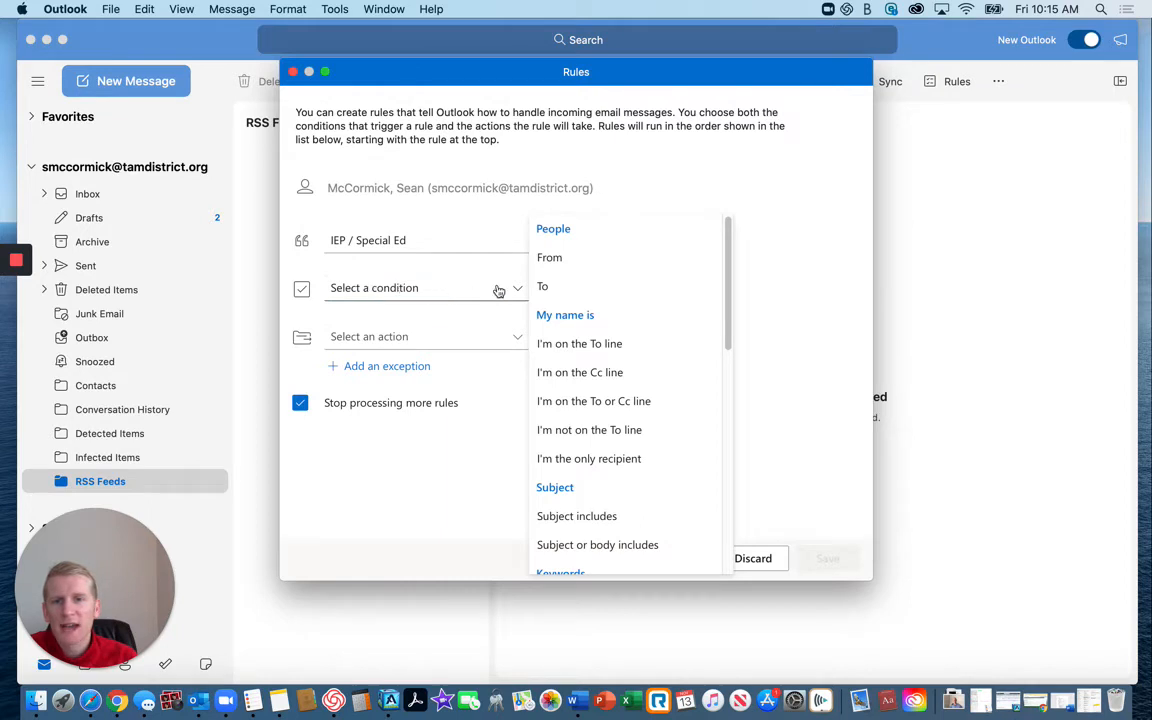
{"action": "left_click", "coordinate": [548, 256]}
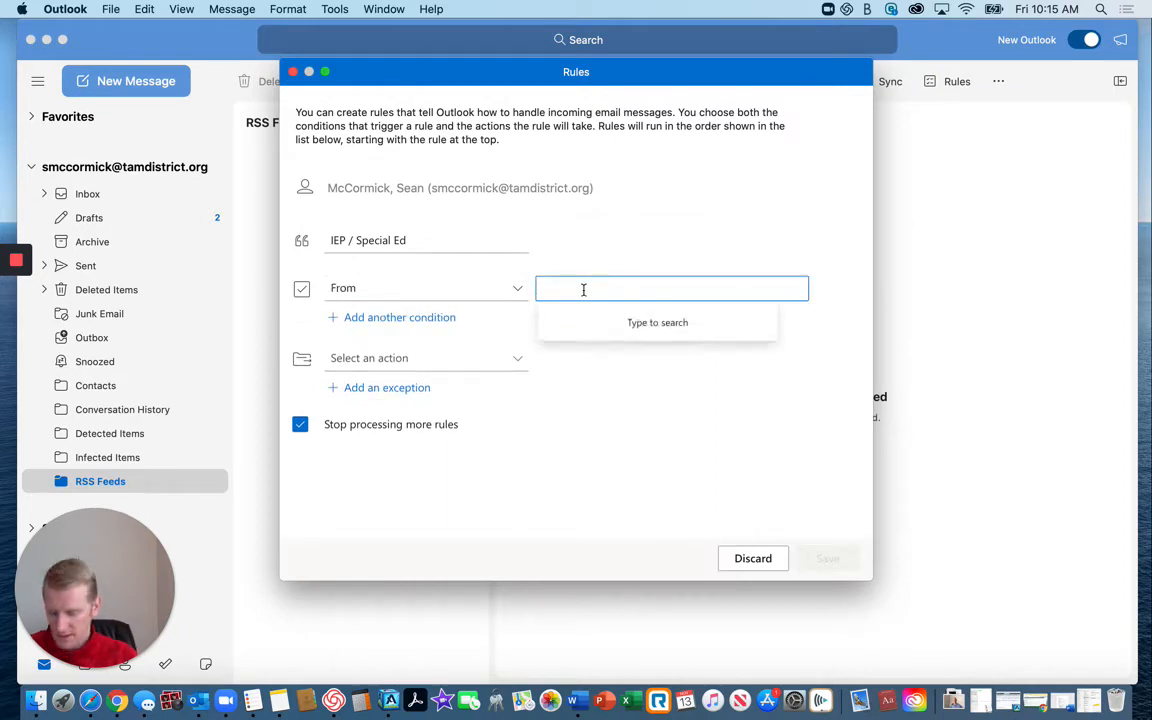
{"action": "type", "text": "_dhs"}
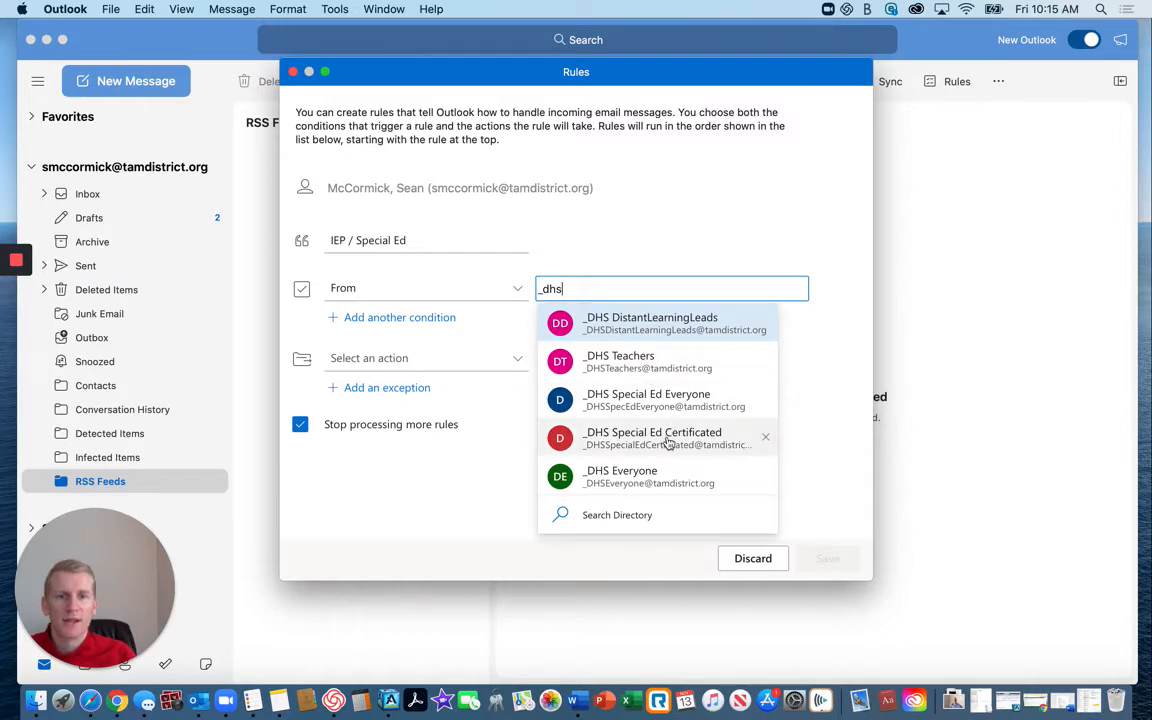
{"action": "left_click", "coordinate": [652, 436]}
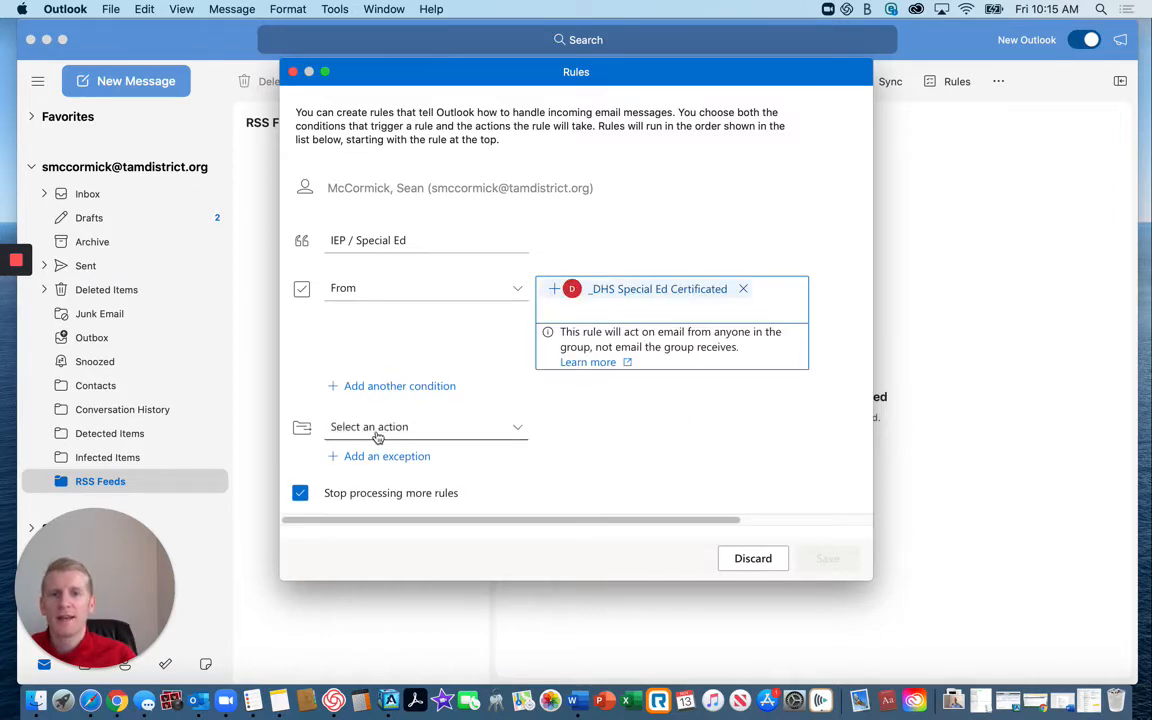
Set the rule action to mark messages with High importance
{"action": "left_click", "coordinate": [424, 428]}
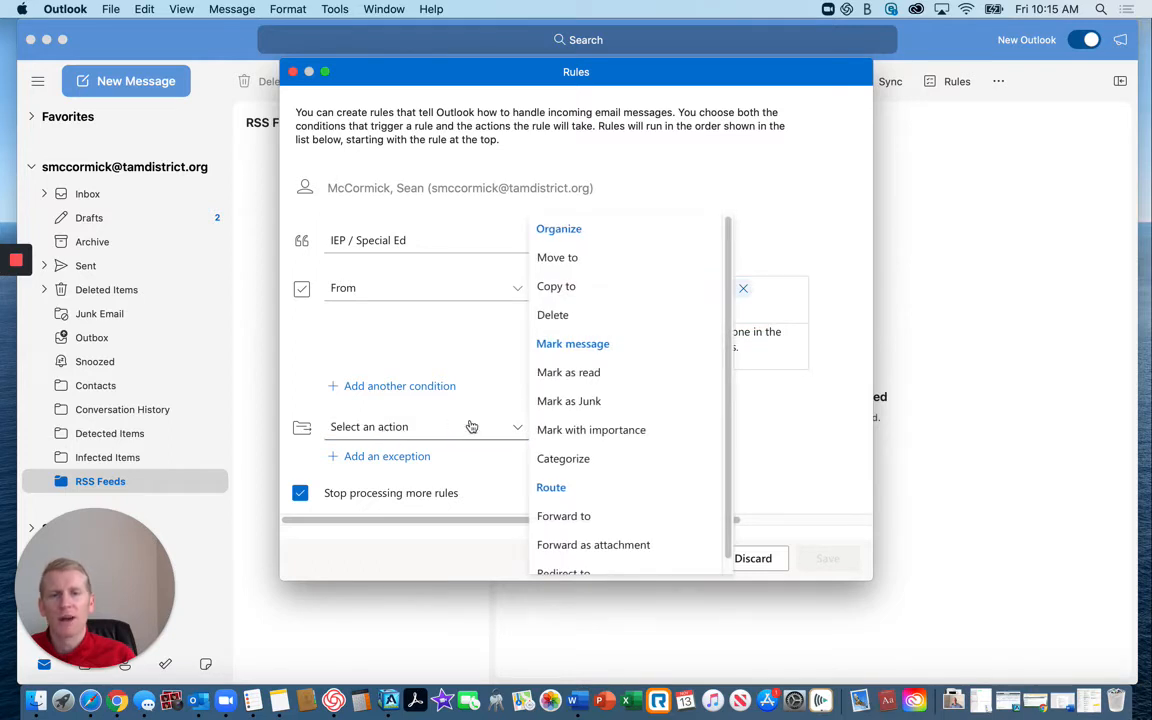
{"action": "left_click", "coordinate": [592, 428]}
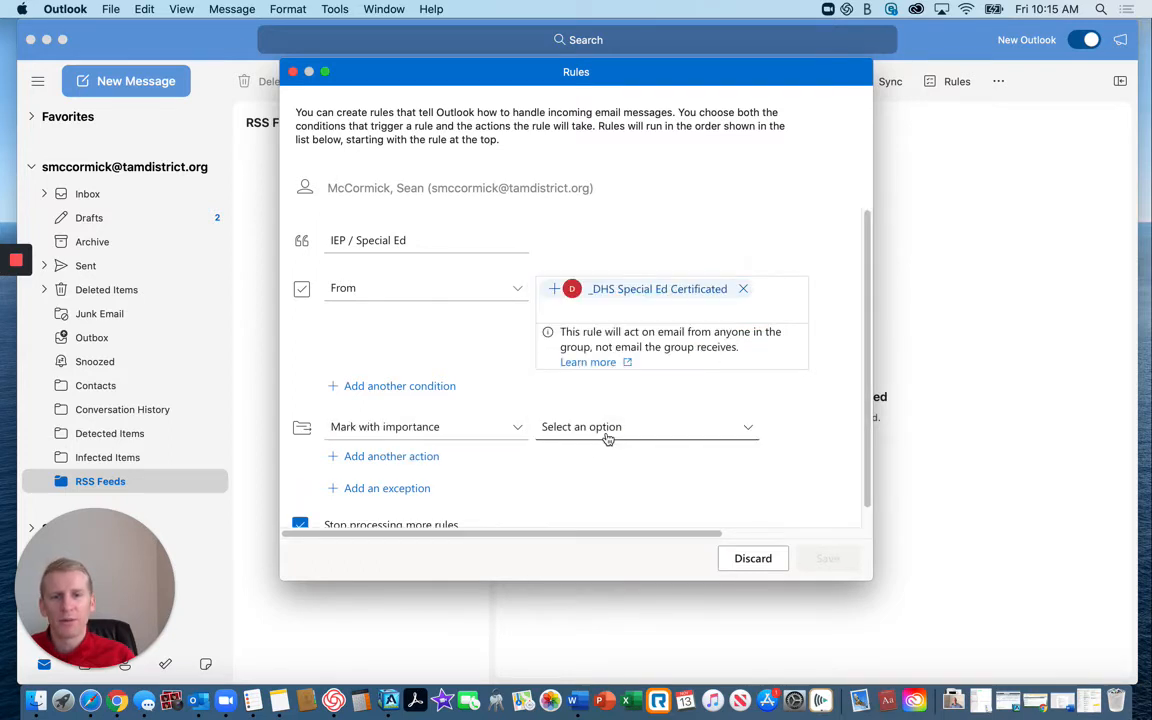
{"action": "left_click", "coordinate": [644, 428]}
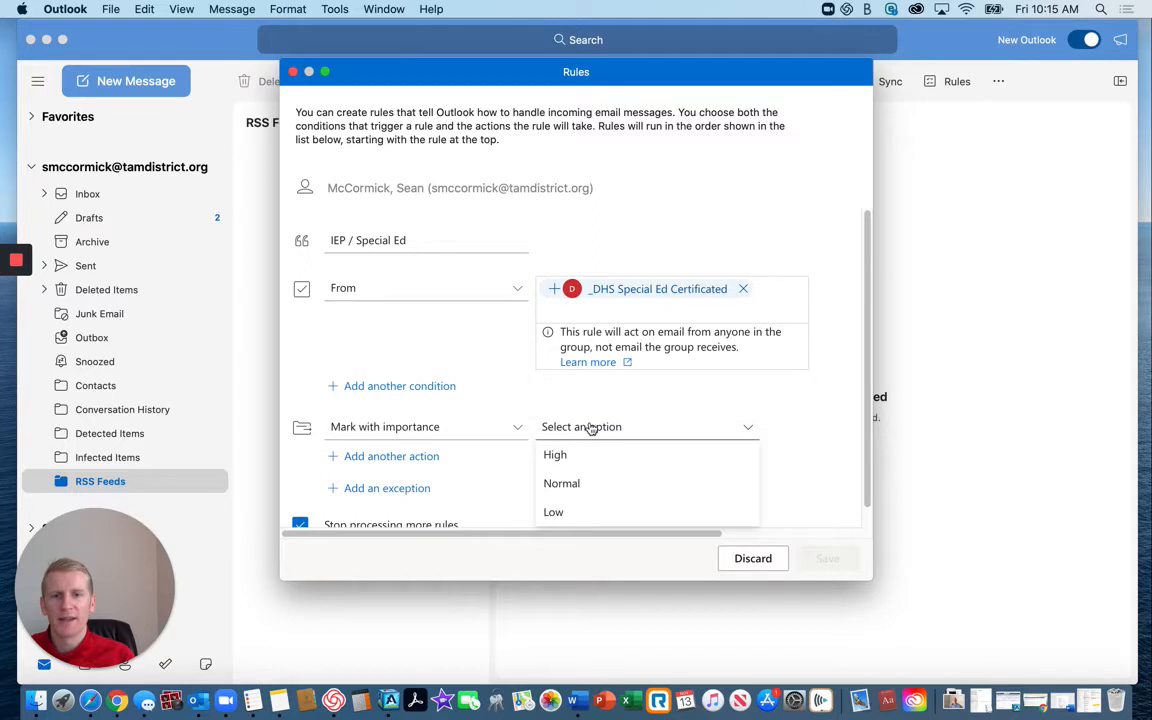
{"action": "left_click", "coordinate": [556, 454]}
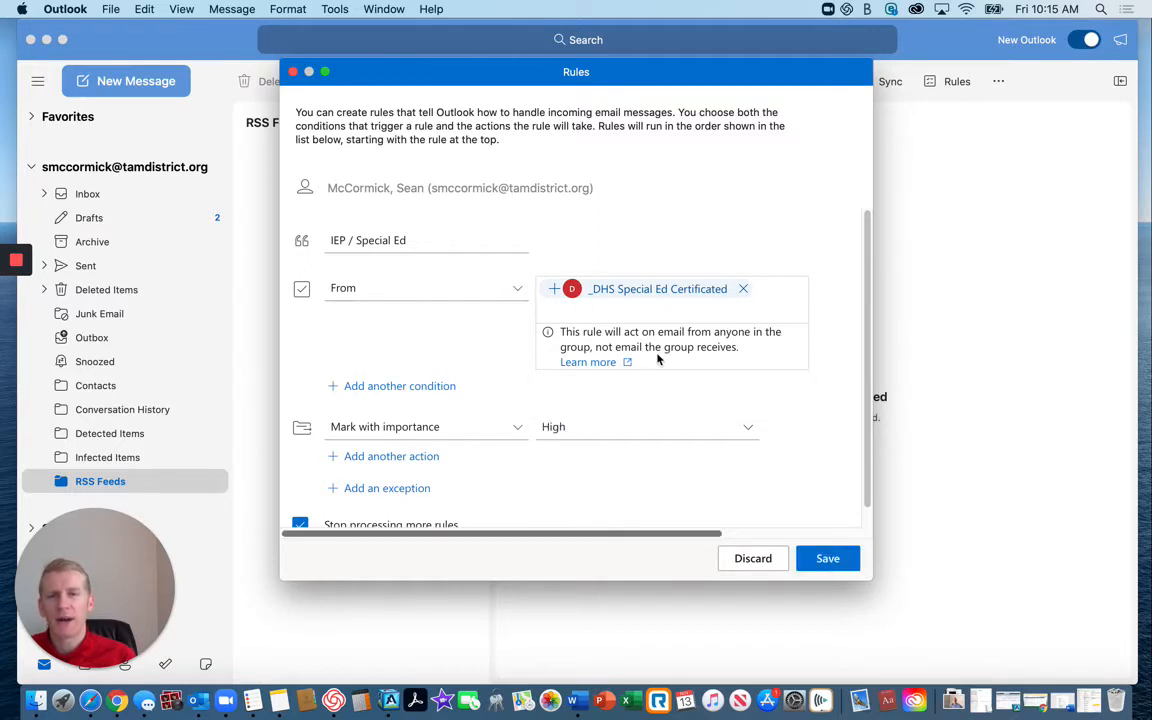
{"action": "mouse_move", "coordinate": [608, 280]}
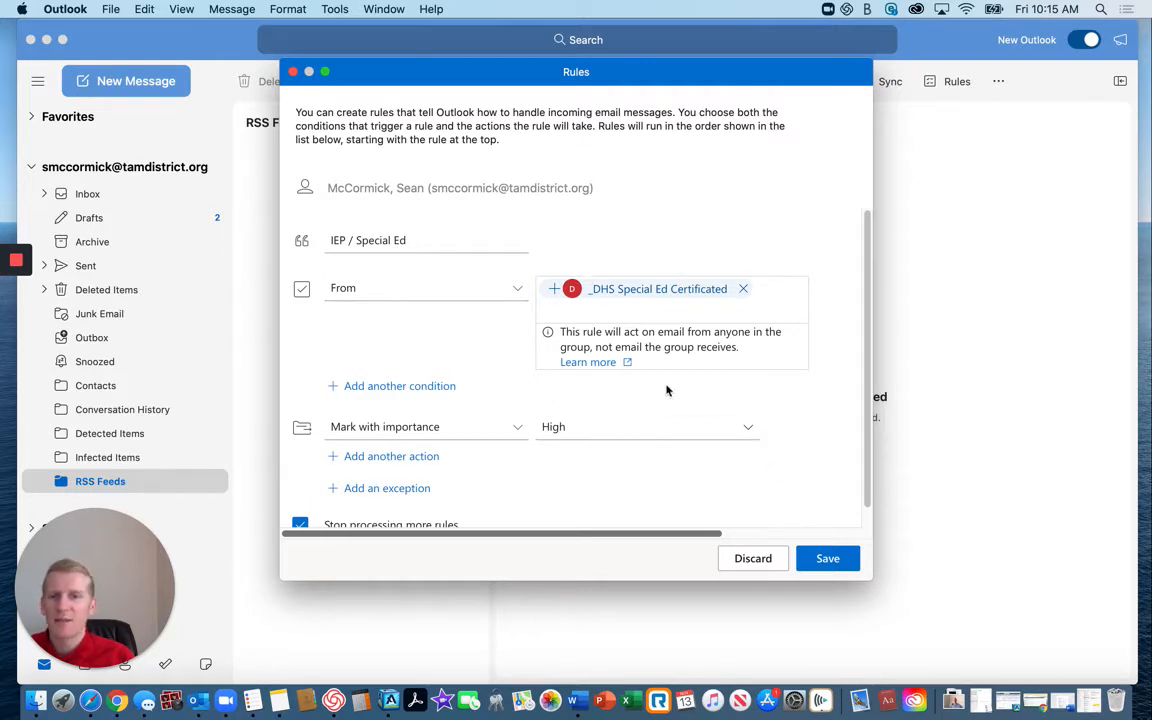
{"action": "mouse_move", "coordinate": [456, 416]}
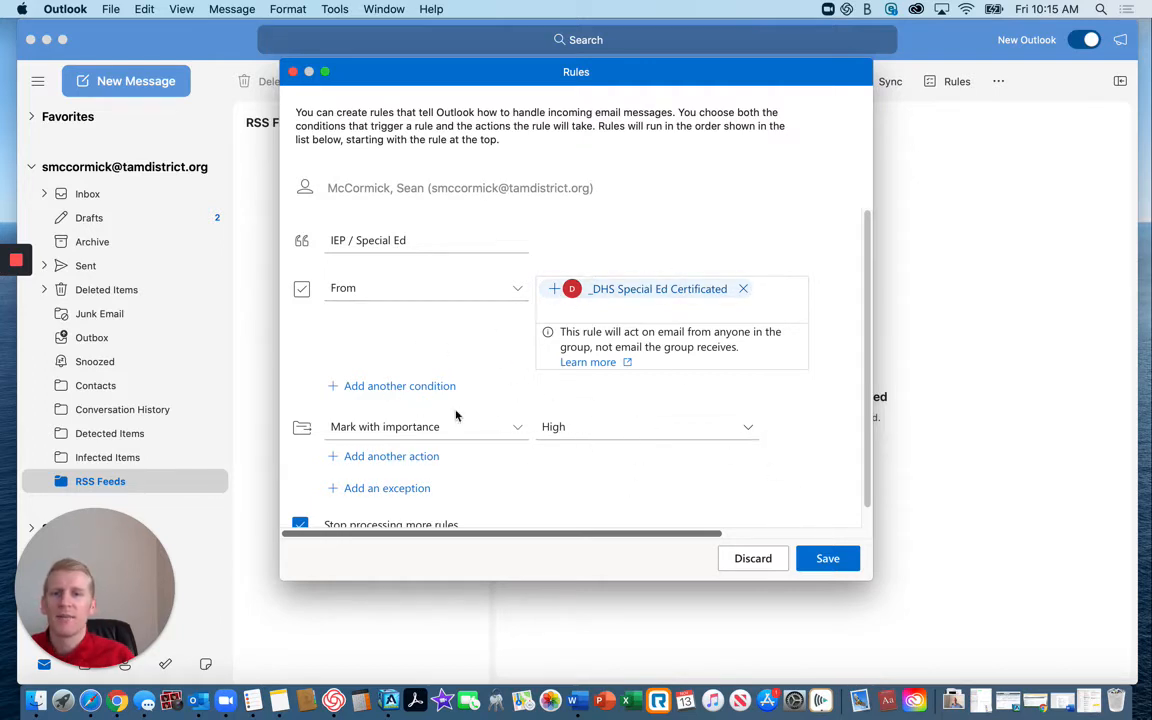
{"action": "left_click", "coordinate": [828, 558]}
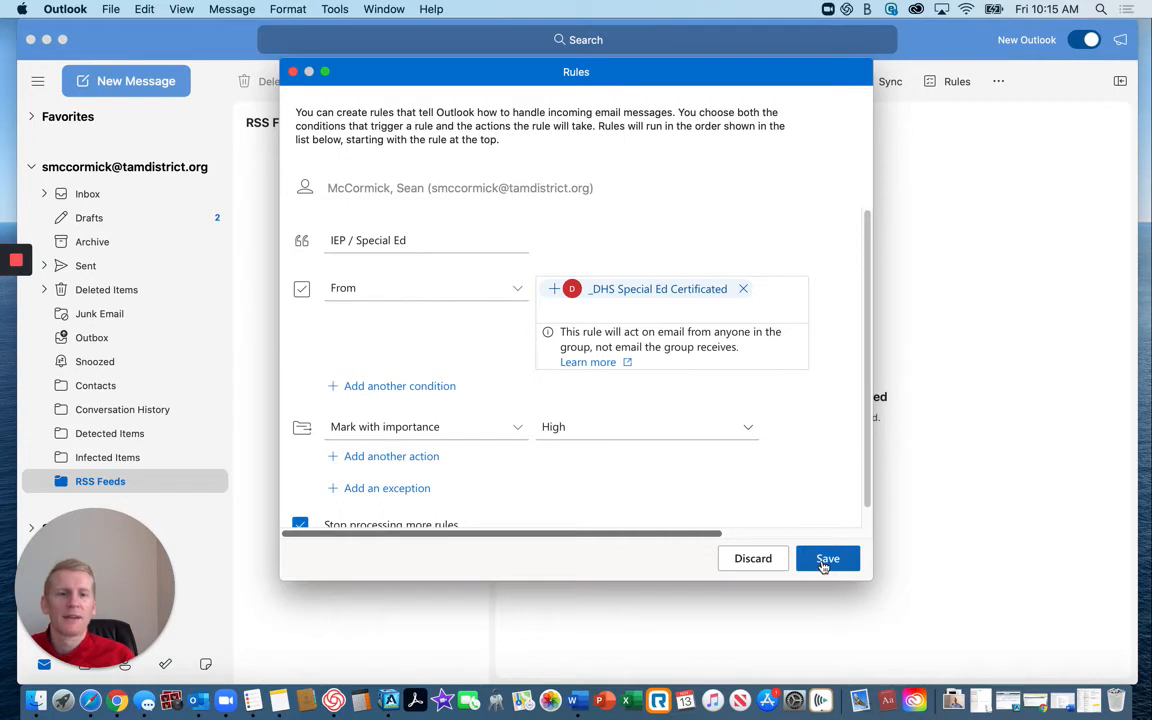
Save the IEP / Special Ed rule so it is listed and enabled
{"action": "left_click", "coordinate": [828, 558]}
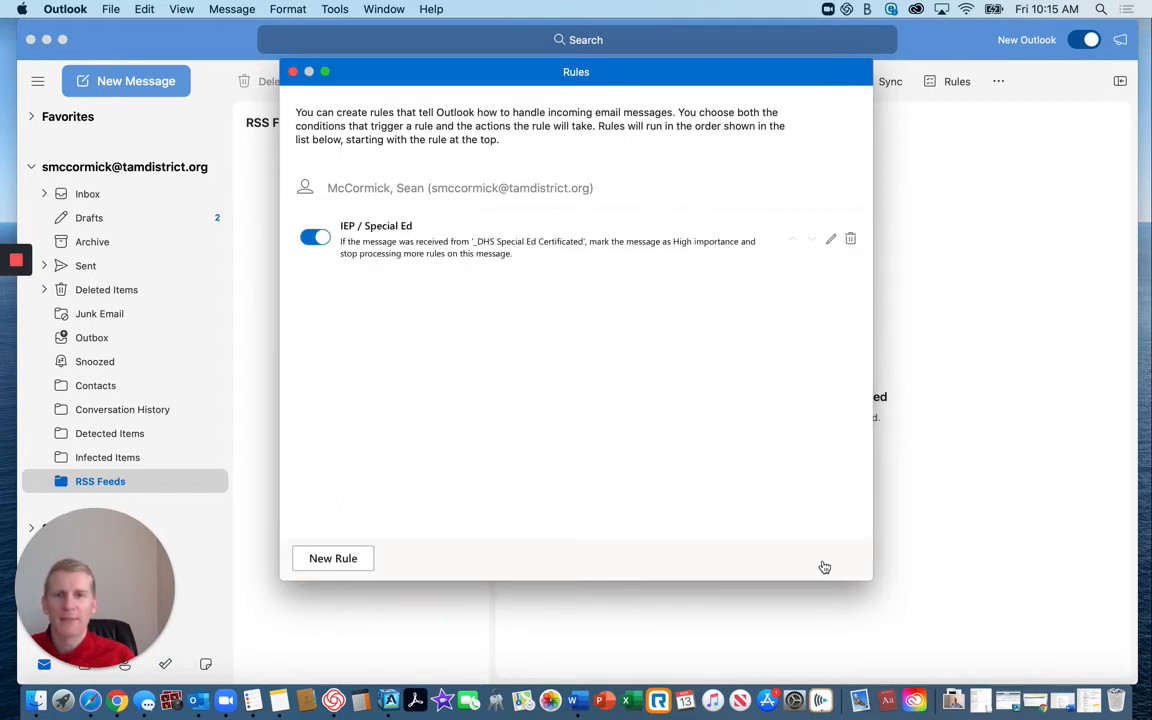
{"action": "mouse_move", "coordinate": [340, 390]}
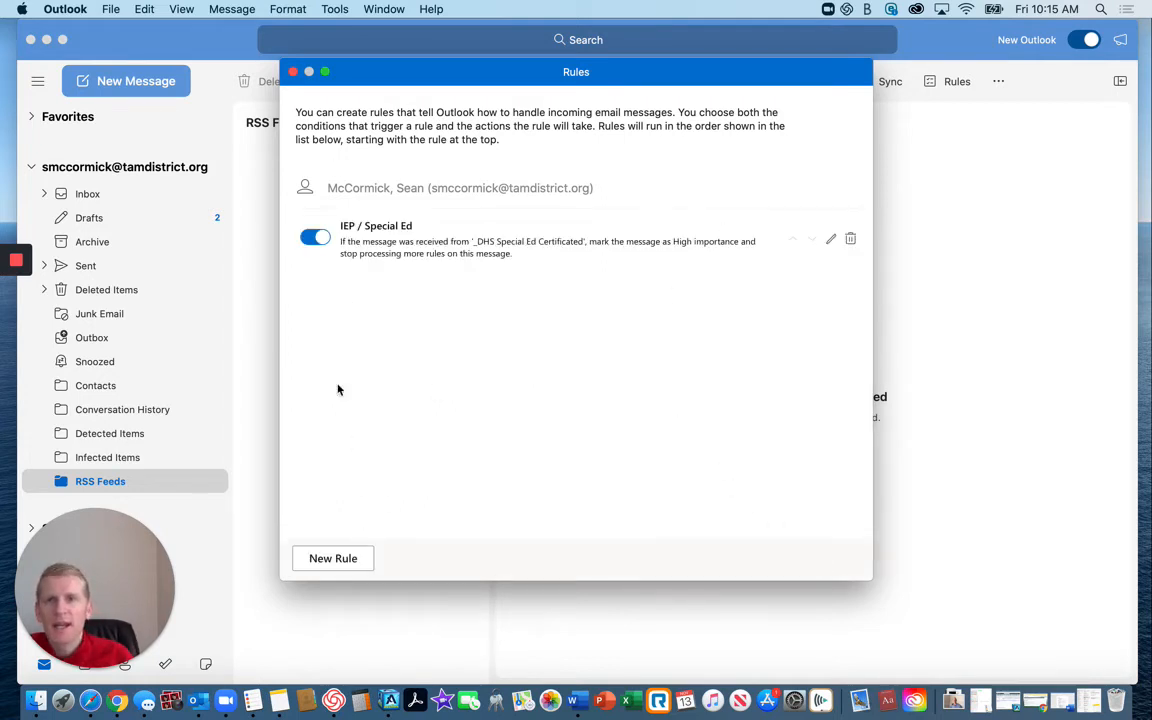
{"action": "mouse_move", "coordinate": [224, 464]}
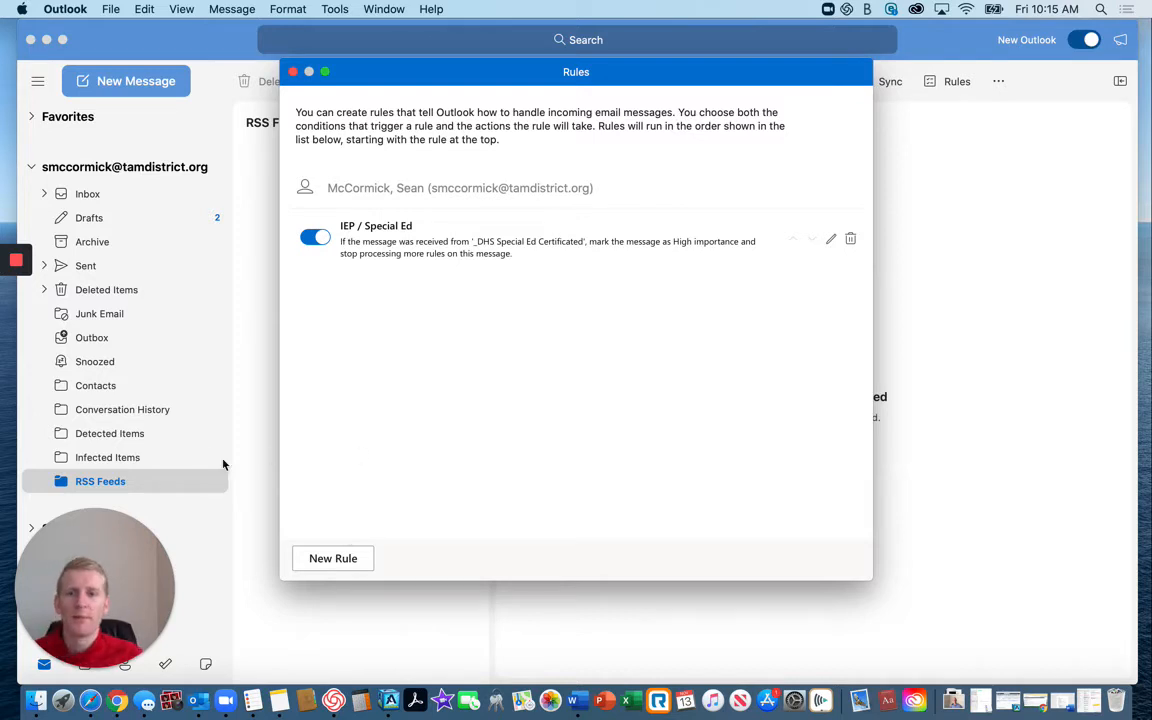
{"action": "mouse_move", "coordinate": [314, 430]}
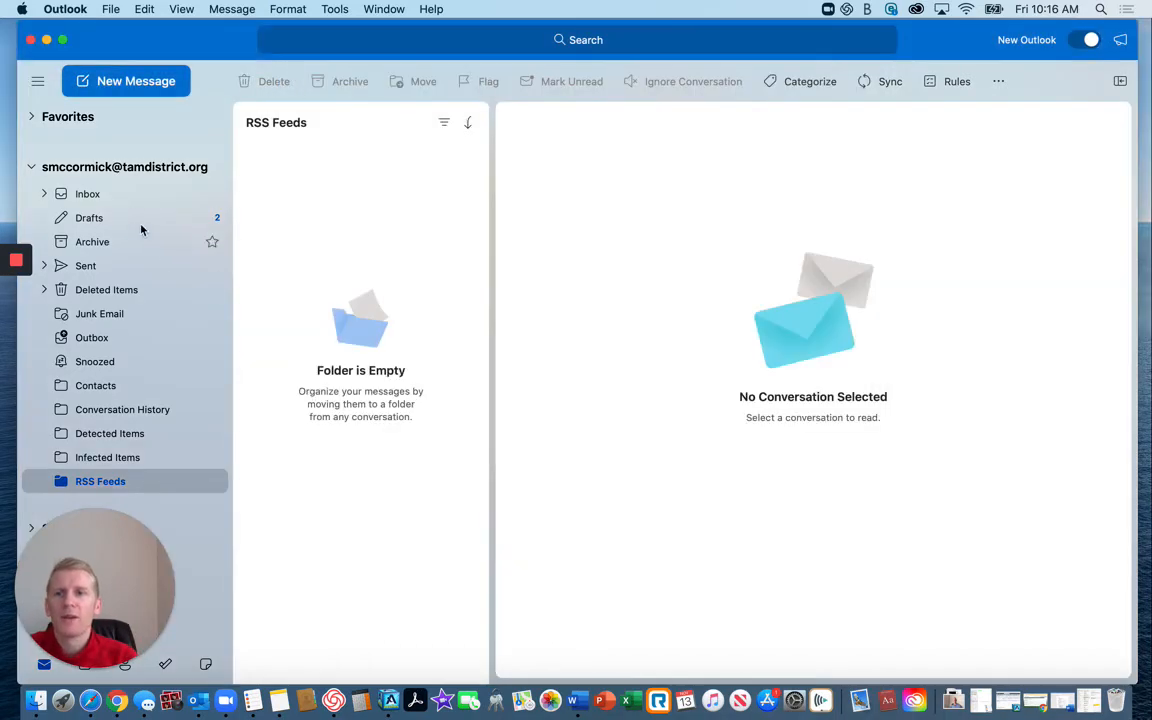
{"action": "mouse_move", "coordinate": [130, 210]}
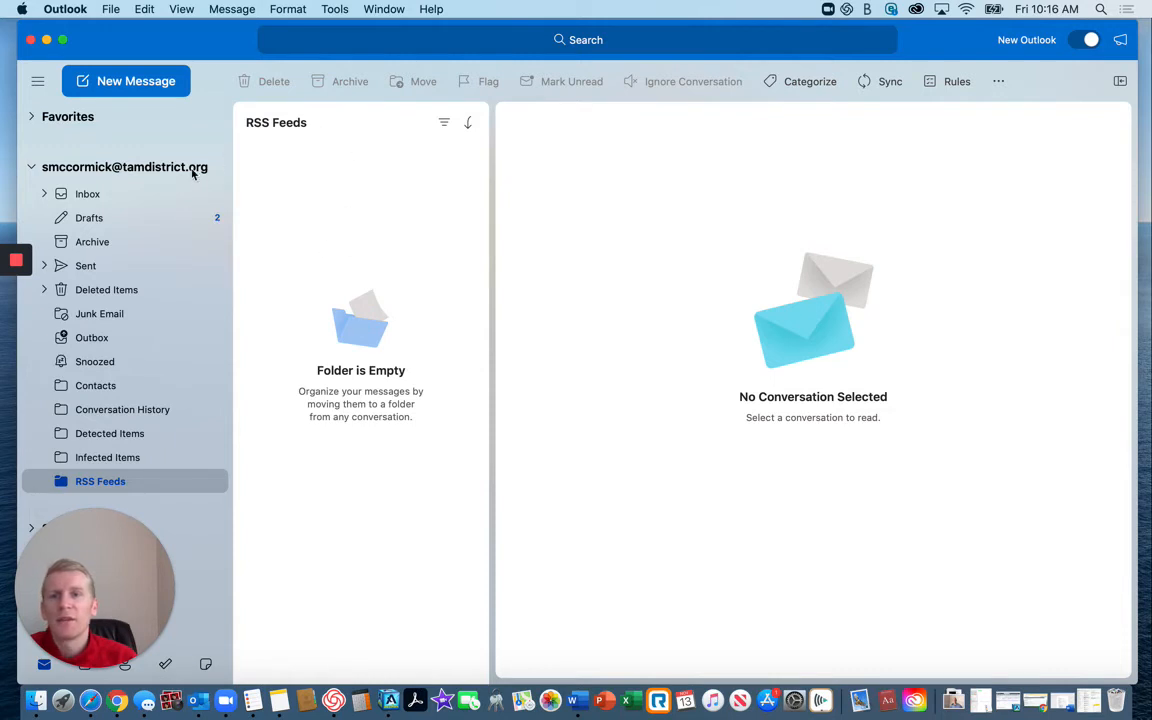
{"action": "mouse_move", "coordinate": [390, 136]}
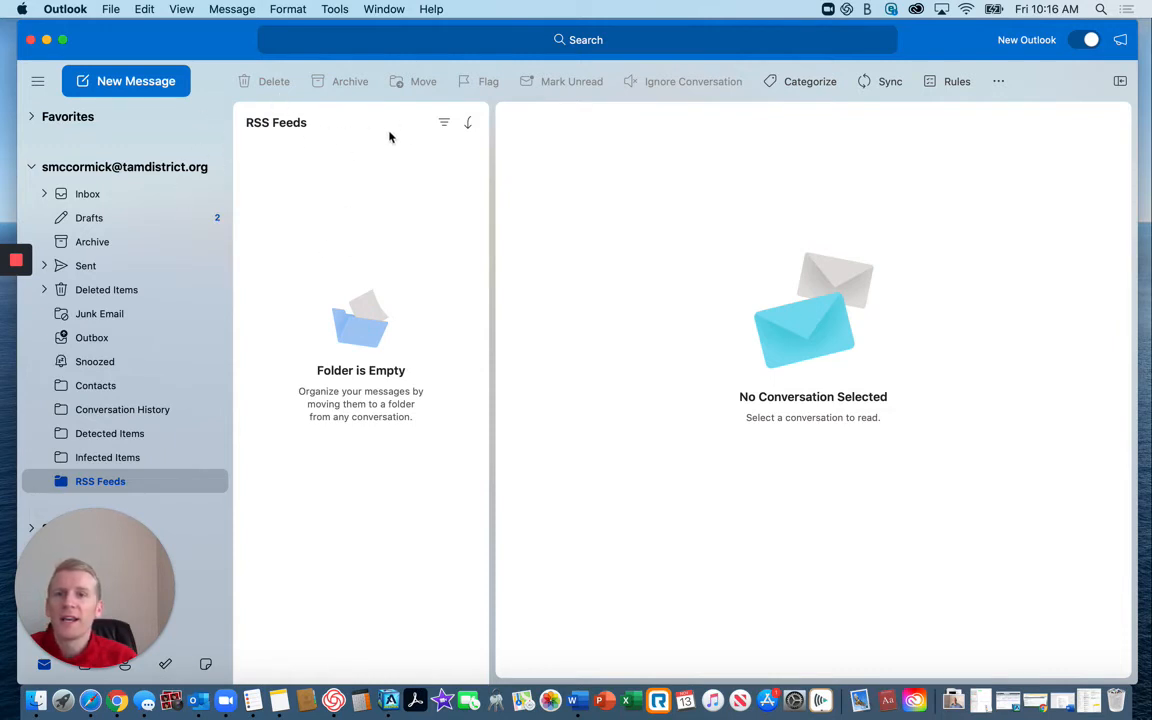
{"action": "mouse_move", "coordinate": [276, 100]}
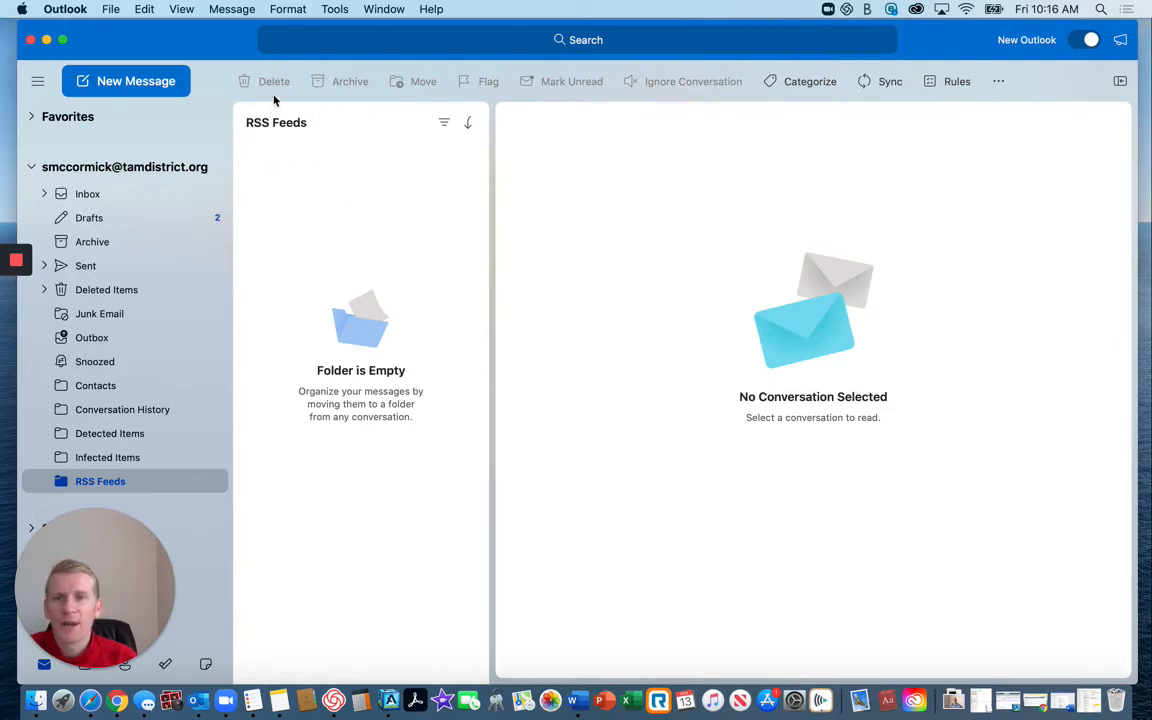
{"action": "mouse_move", "coordinate": [336, 128]}
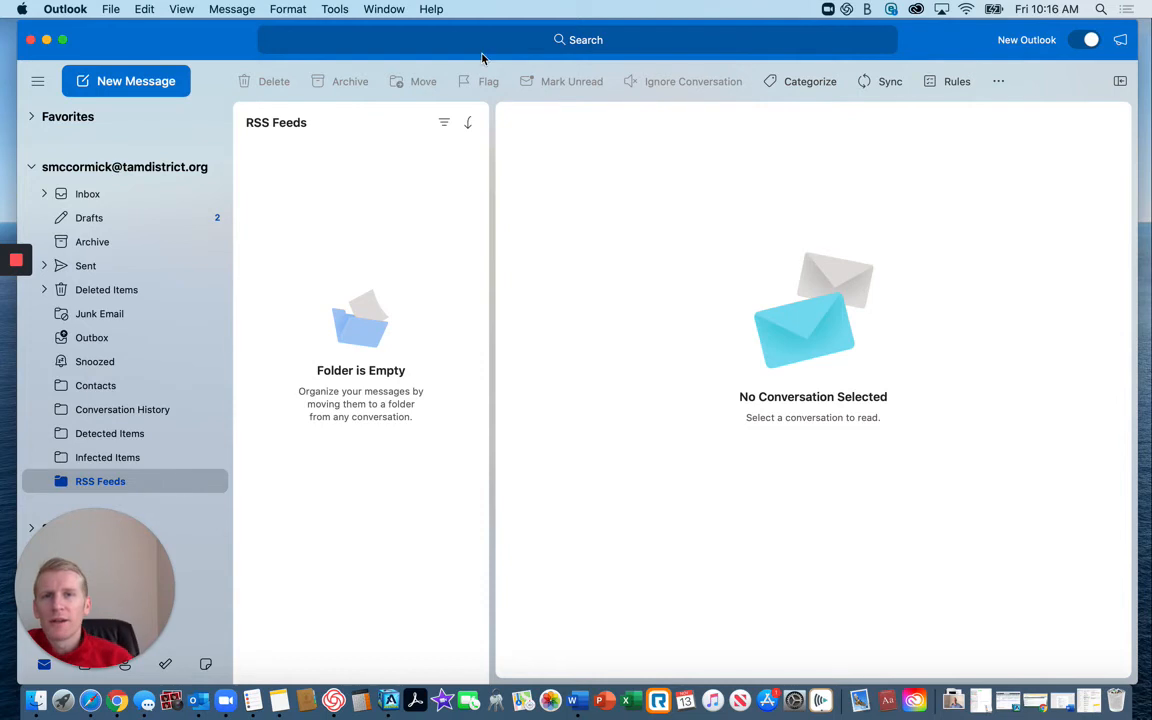
Search the current folder with the Priority filter set to High
{"action": "left_click", "coordinate": [578, 40]}
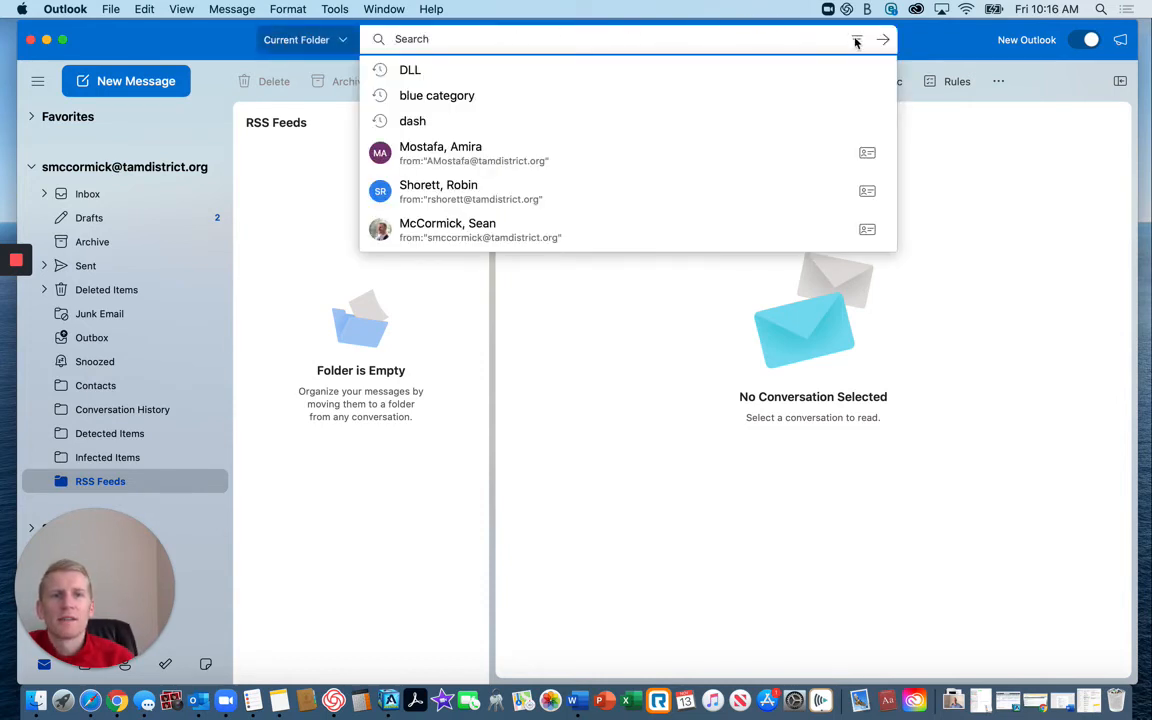
{"action": "left_click", "coordinate": [856, 40]}
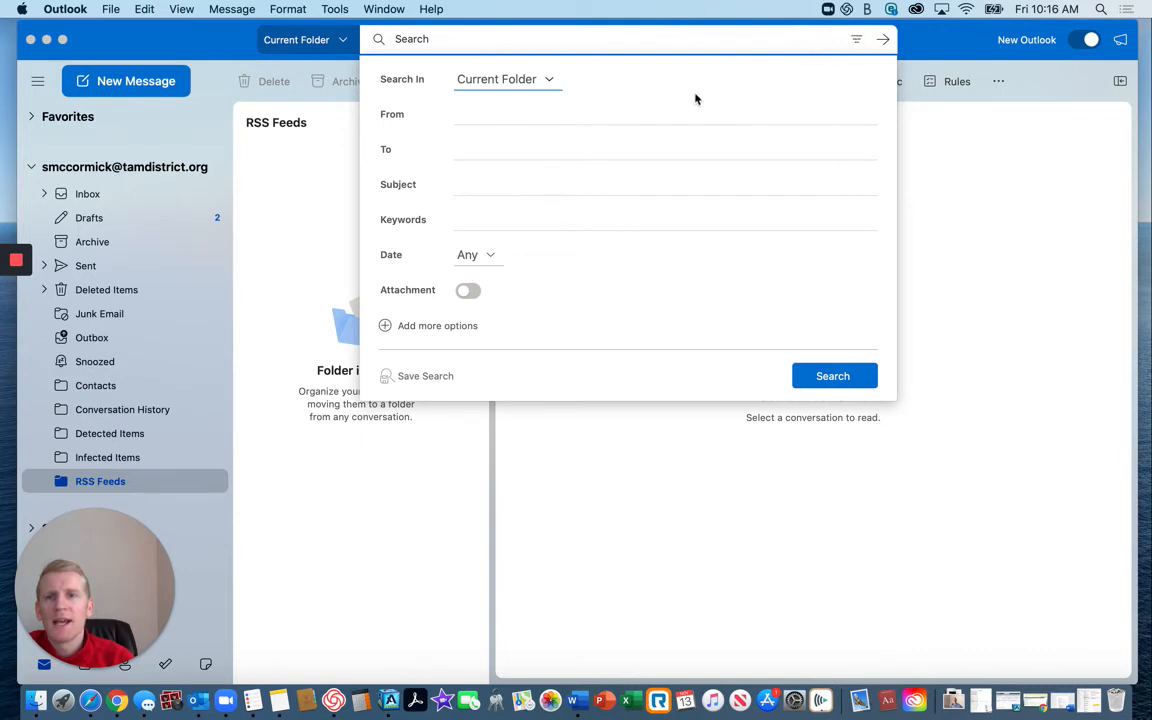
{"action": "mouse_move", "coordinate": [400, 336]}
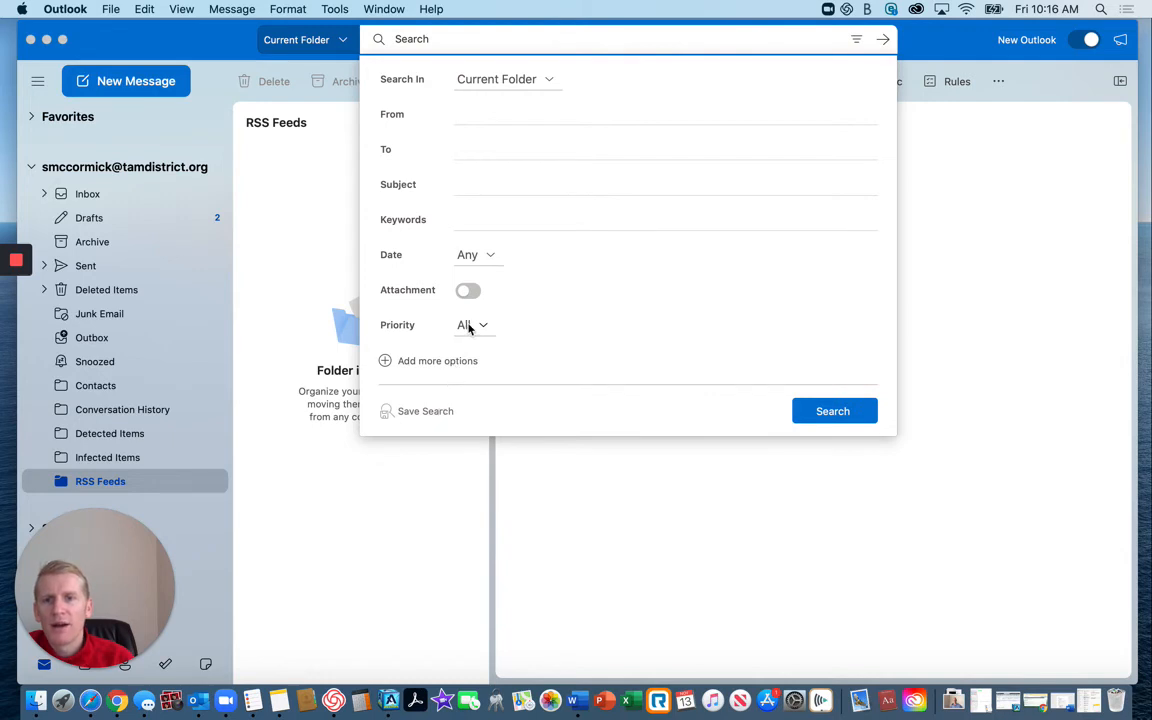
{"action": "left_click", "coordinate": [472, 324]}
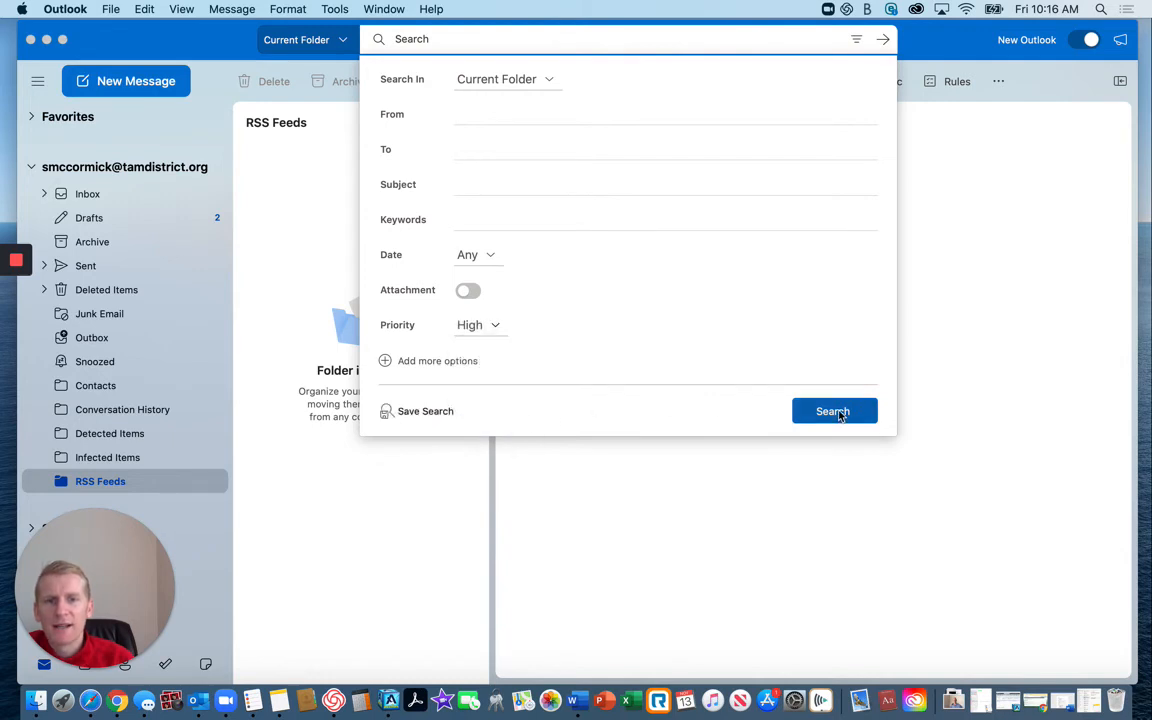
{"action": "left_click", "coordinate": [832, 412]}
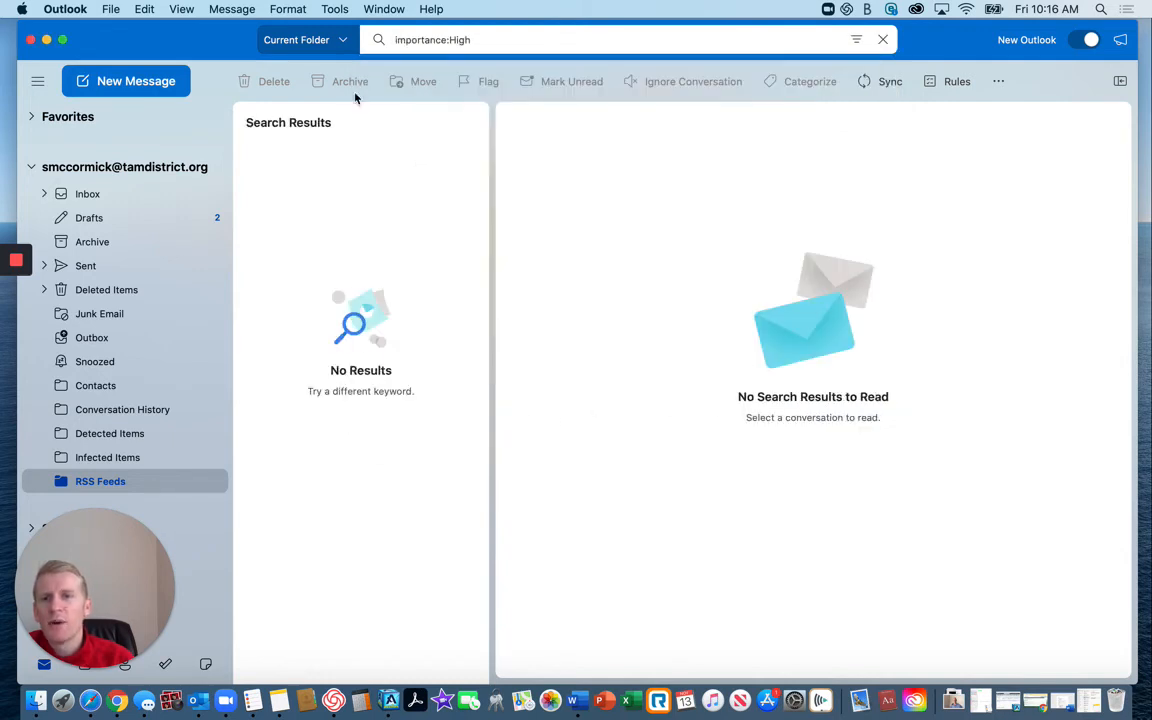
{"action": "mouse_move", "coordinate": [364, 160]}
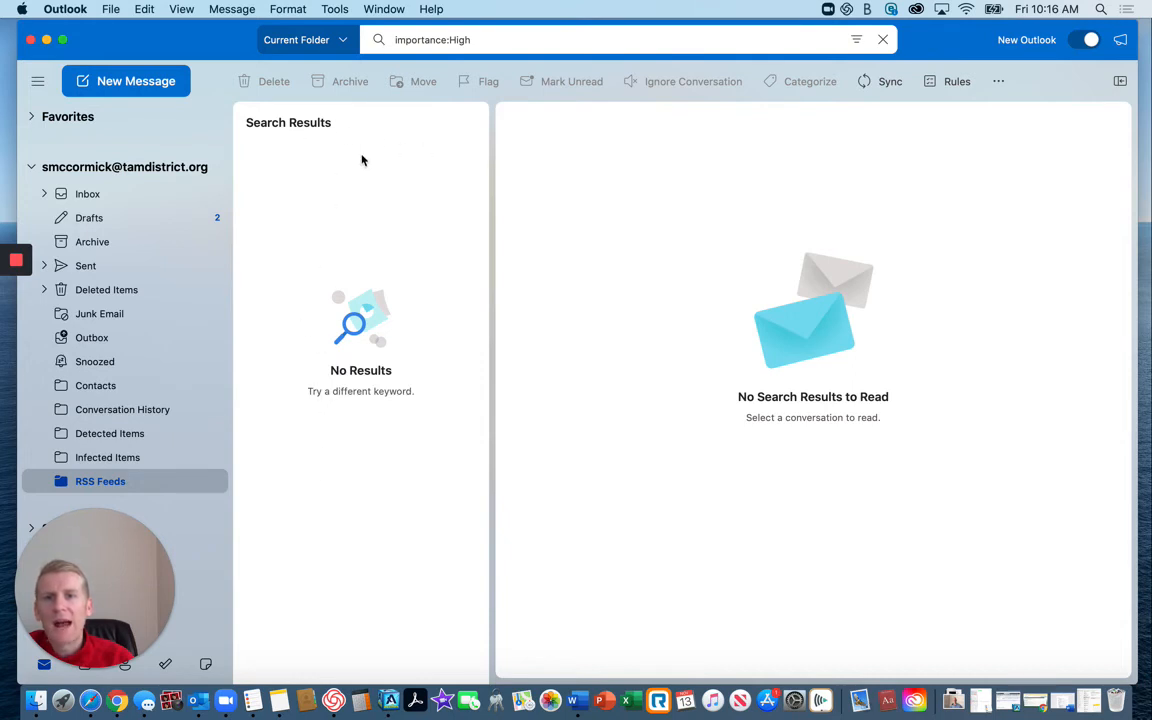
{"action": "mouse_move", "coordinate": [320, 206]}
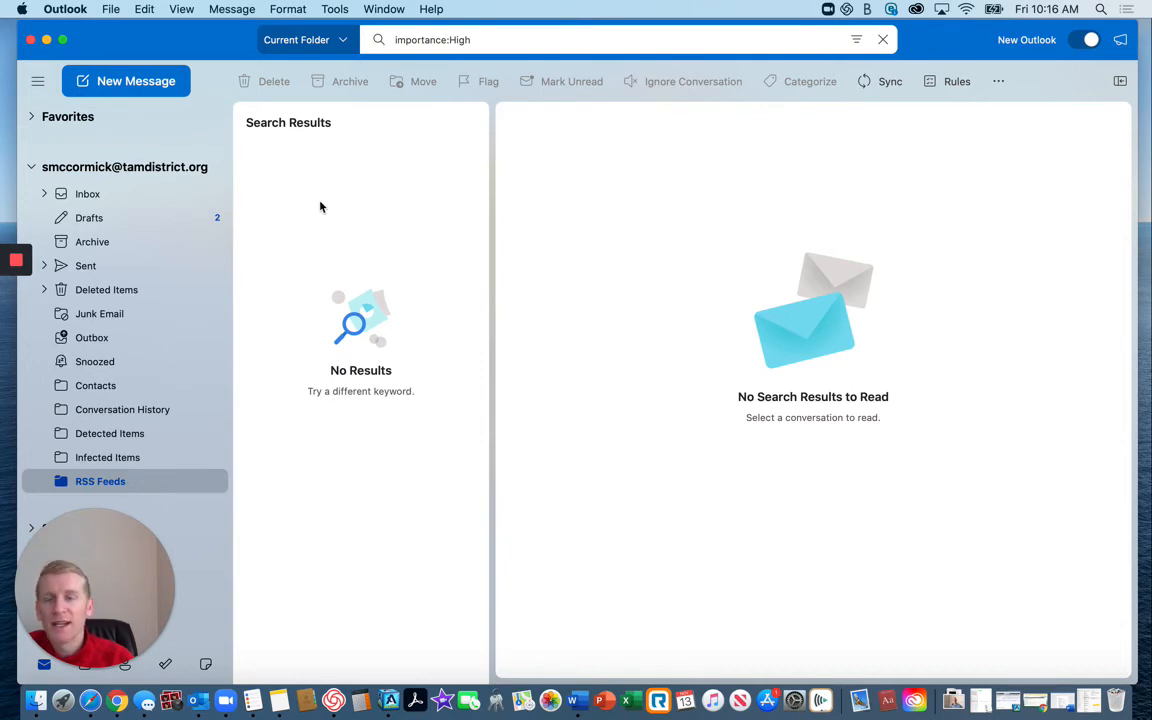